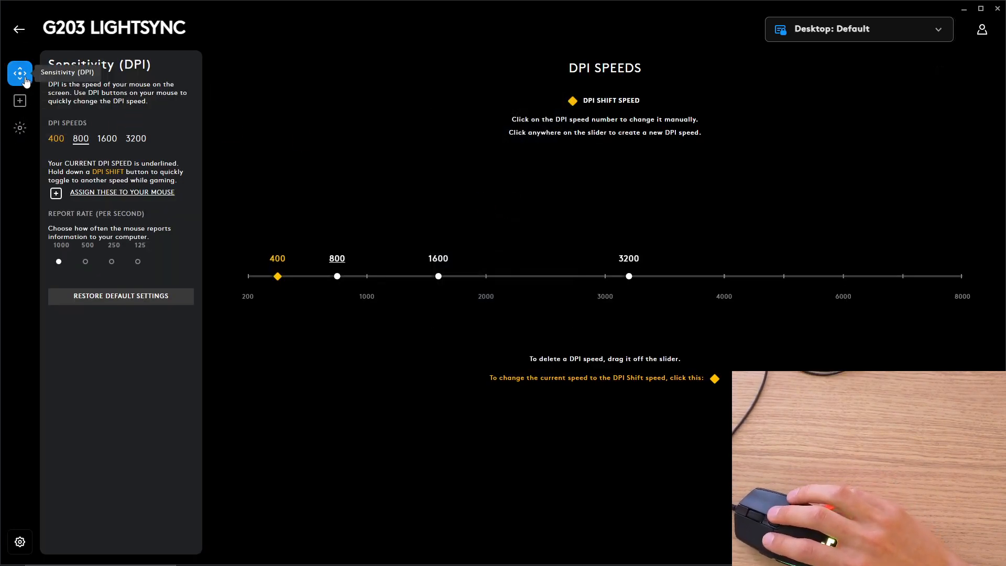
# Browse the mouse's Assignments and LIGHTSYNC settings, then return to Sensitivity (DPI).
pyautogui.click(19, 101)
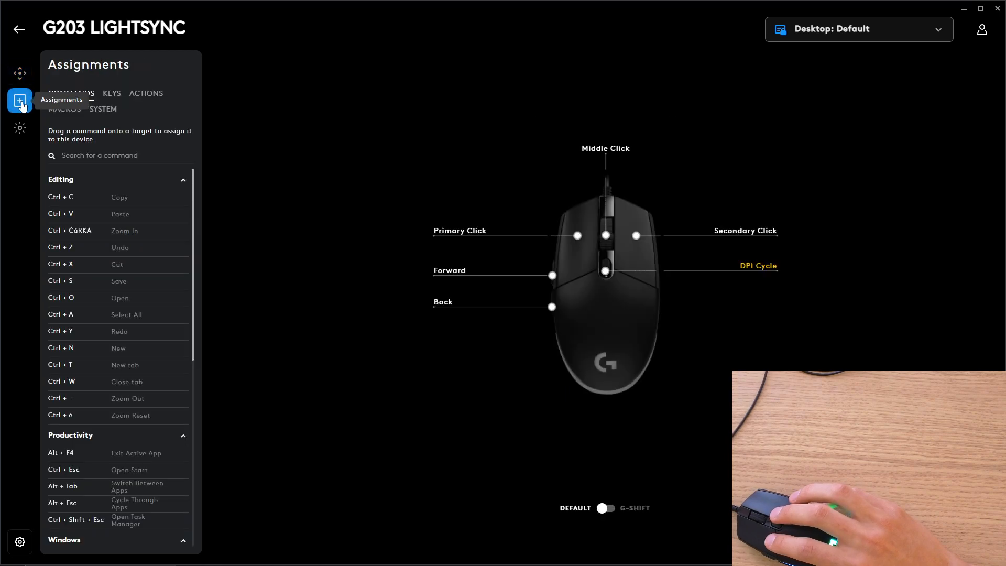
pyautogui.click(19, 128)
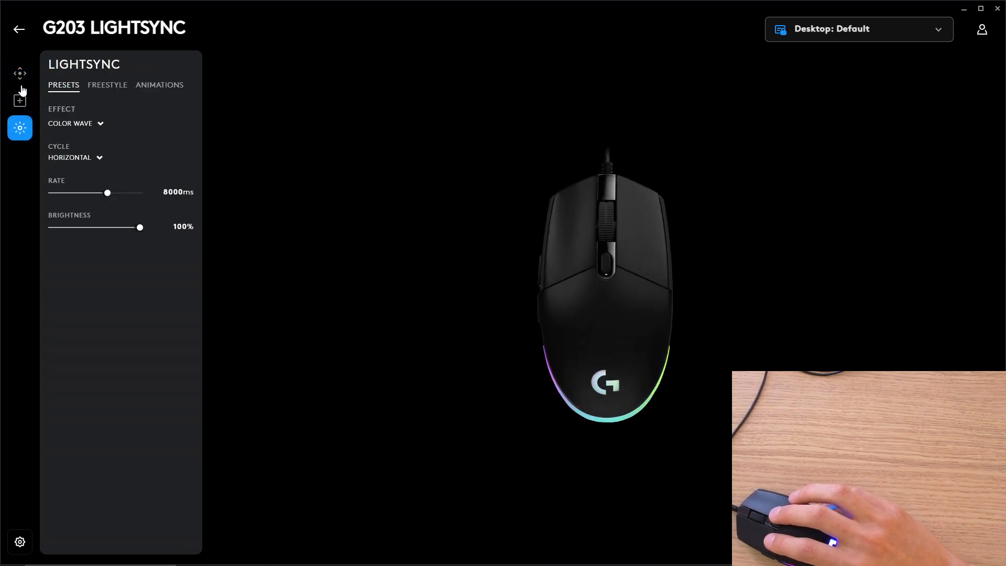
pyautogui.click(19, 73)
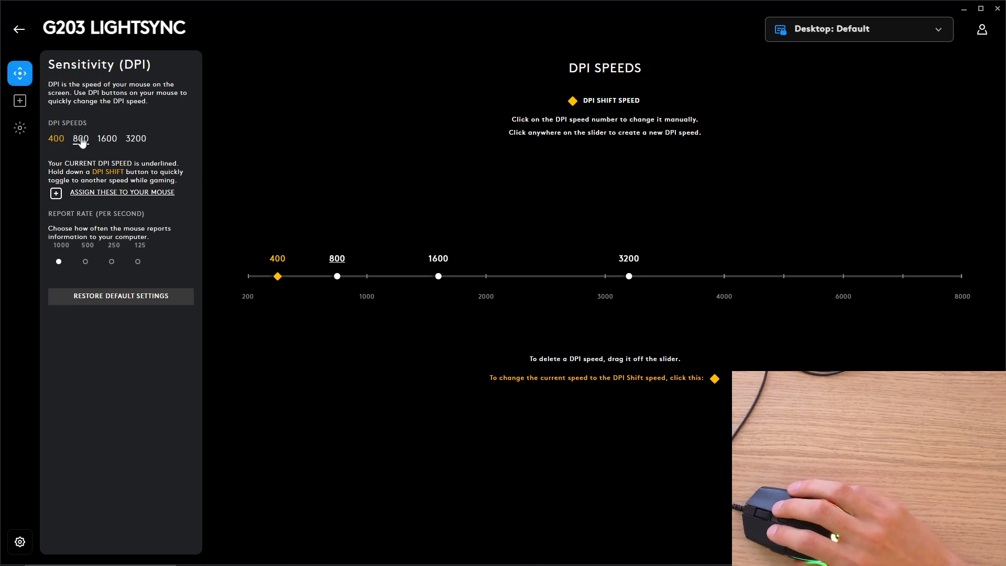
# Change the second DPI speed from 800 to 1000, giving 400, 1000, 1600, 3200.
pyautogui.click(55, 138)
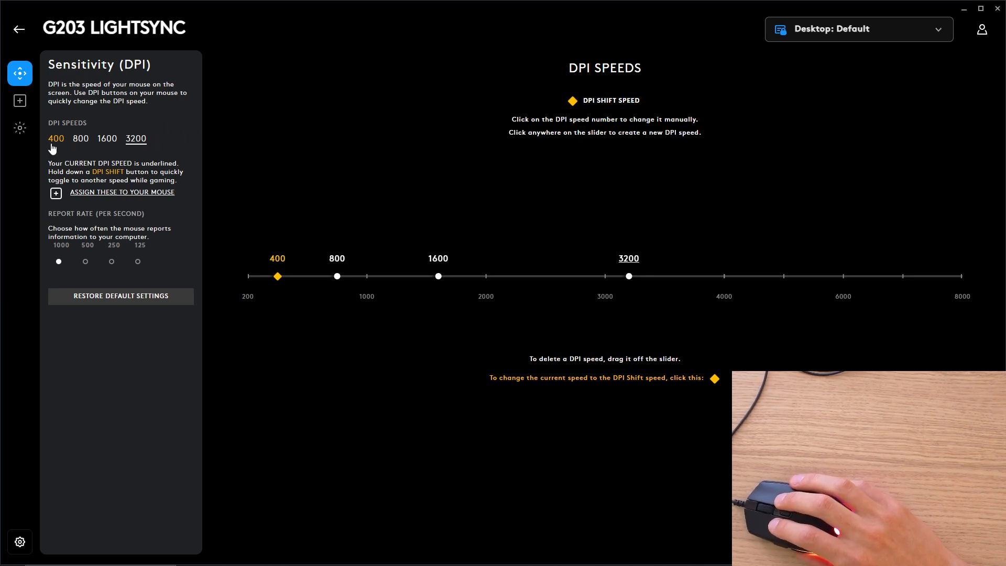
pyautogui.click(81, 138)
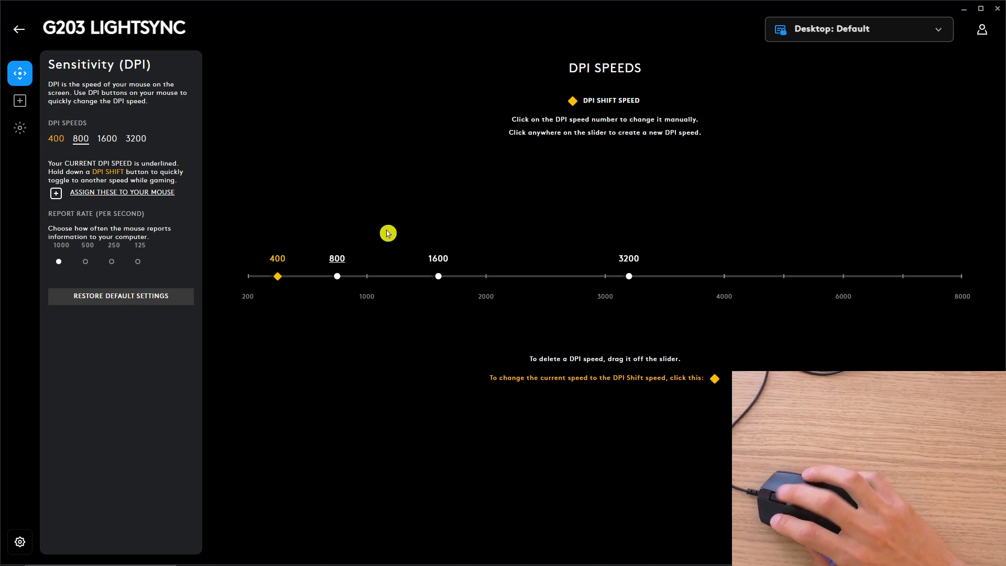
pyautogui.moveTo(336, 281)
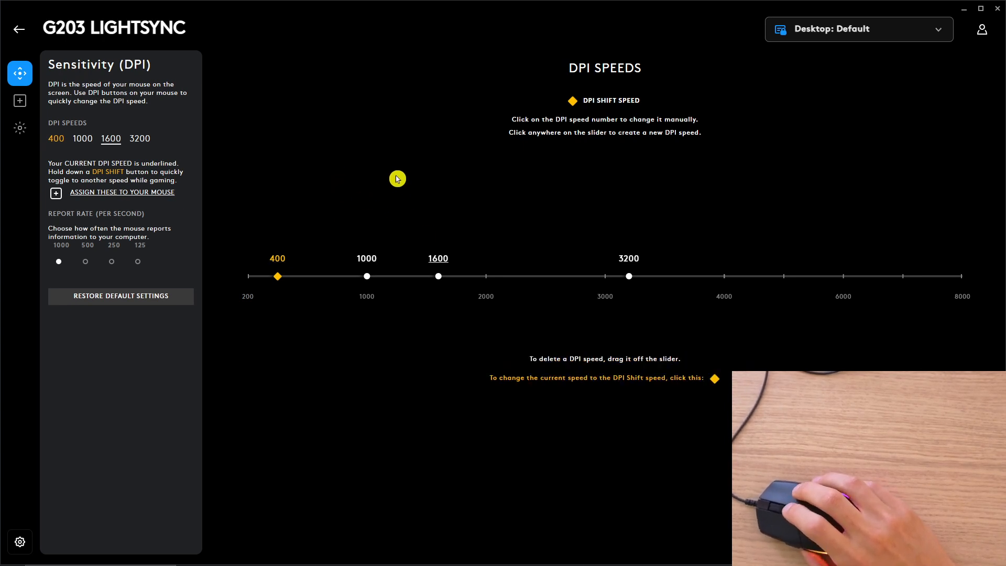
pyautogui.click(628, 275)
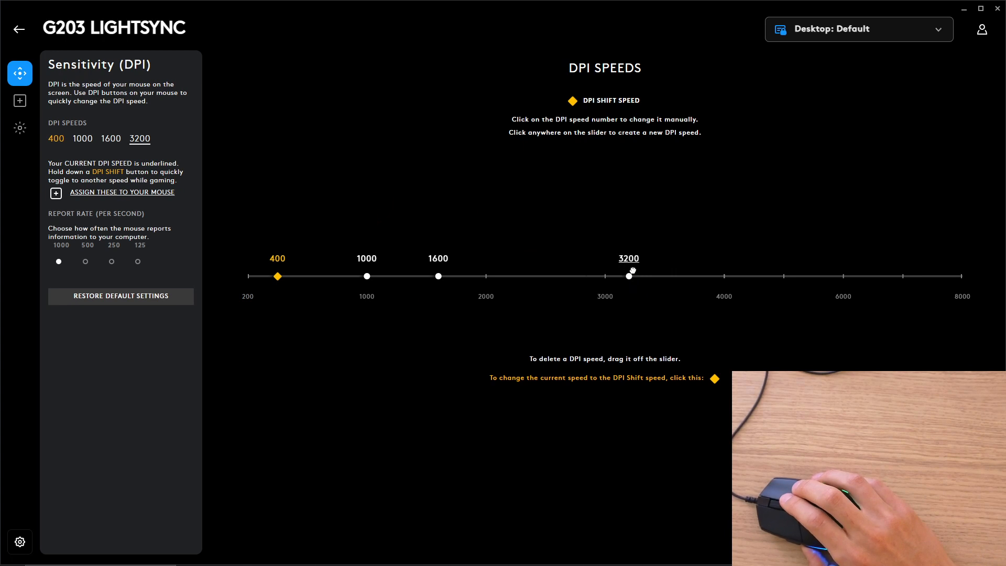
# Raise the highest DPI speed to 3750 and the DPI Shift speed to 600.
pyautogui.moveTo(629, 276); pyautogui.dragTo(693, 275)
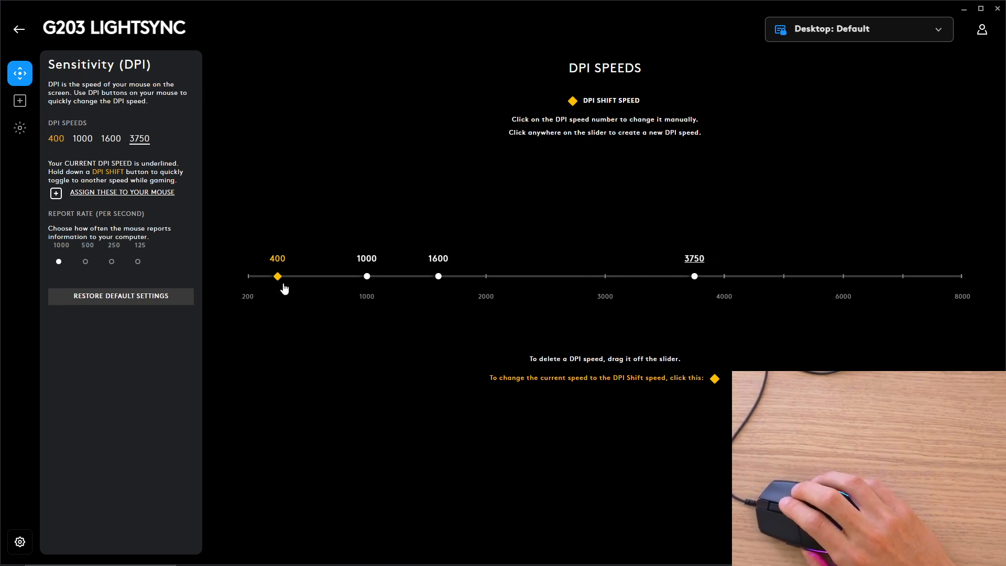
pyautogui.moveTo(278, 276); pyautogui.dragTo(307, 275)
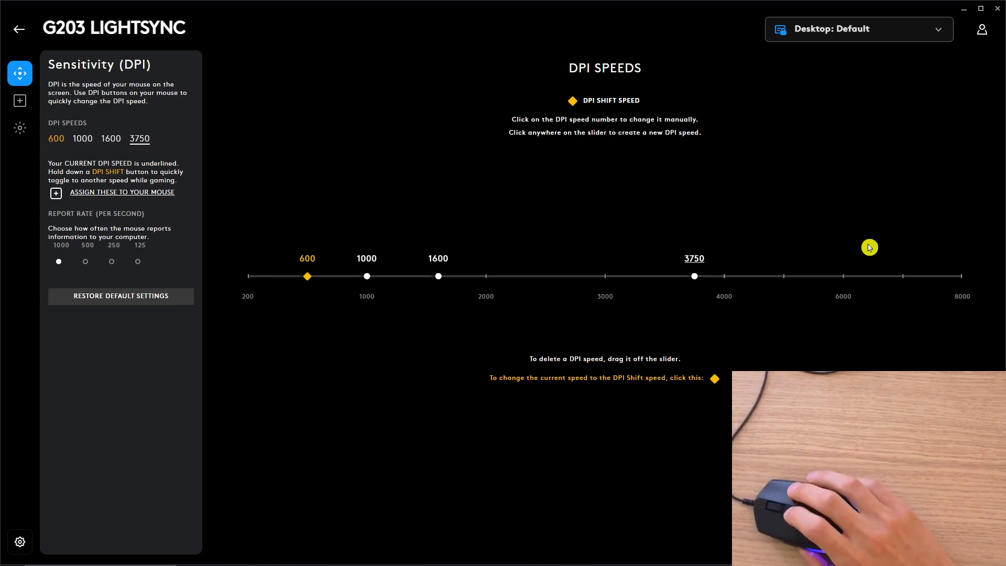
pyautogui.moveTo(542, 206)
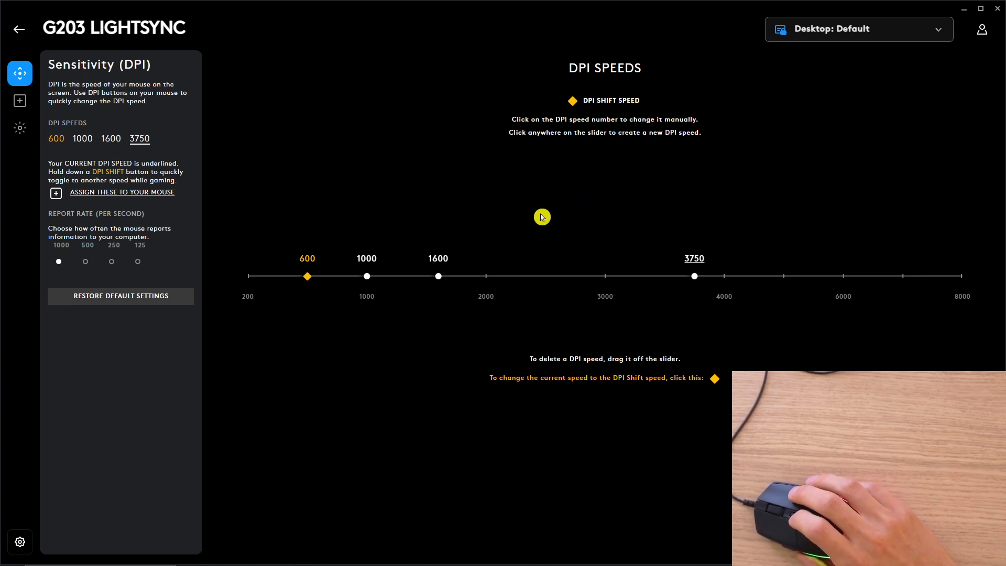
pyautogui.moveTo(71, 148)
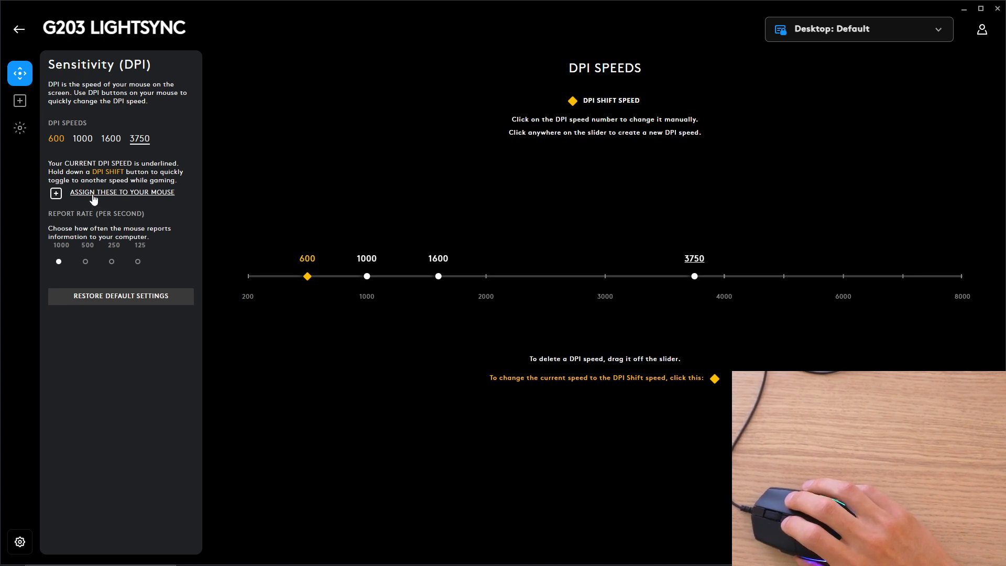
pyautogui.moveTo(134, 296)
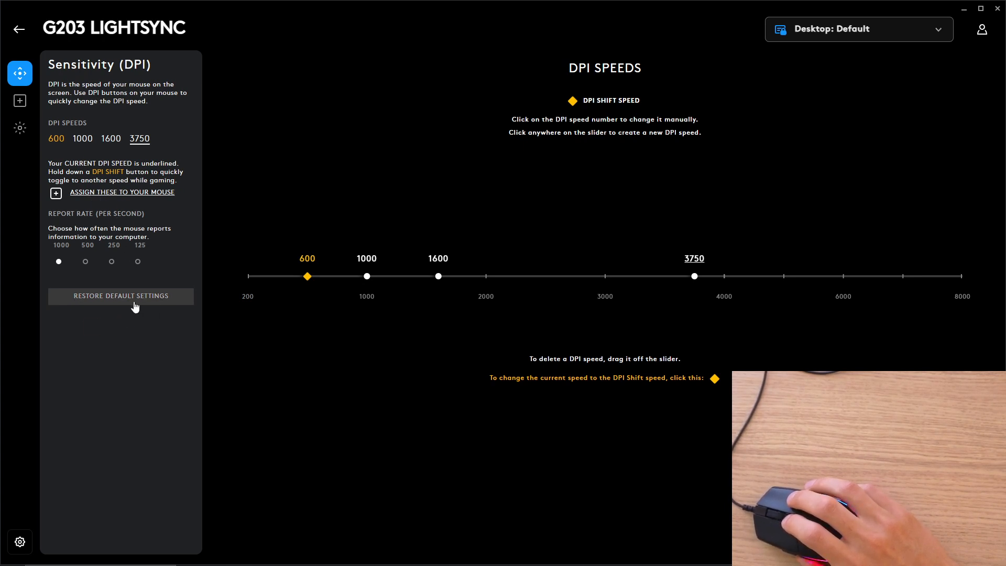
# Restore the default DPI speeds 400, 800, 1600, 3200 with 400 as shift speed.
pyautogui.click(121, 296)
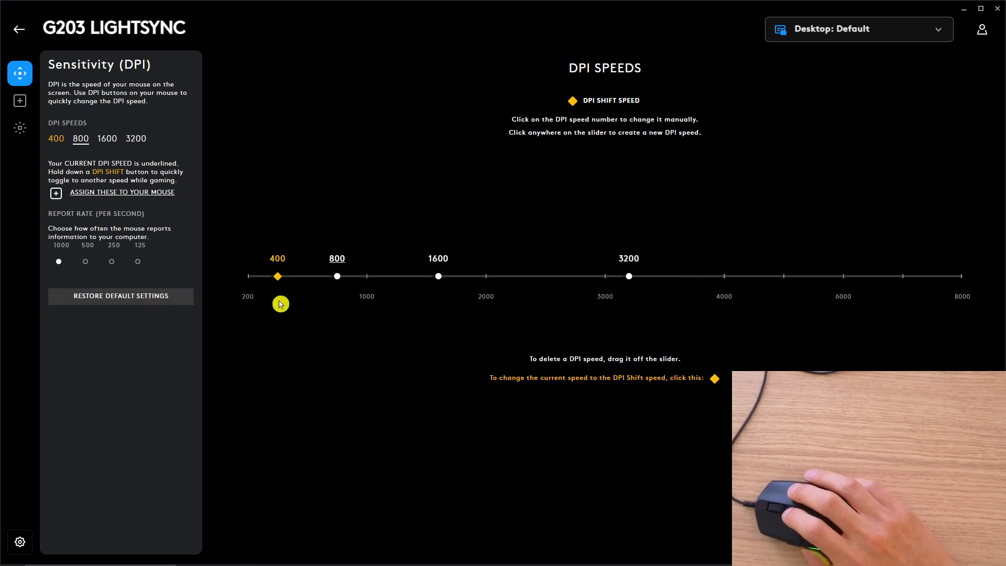
pyautogui.moveTo(544, 215)
pyautogui.write('ch')
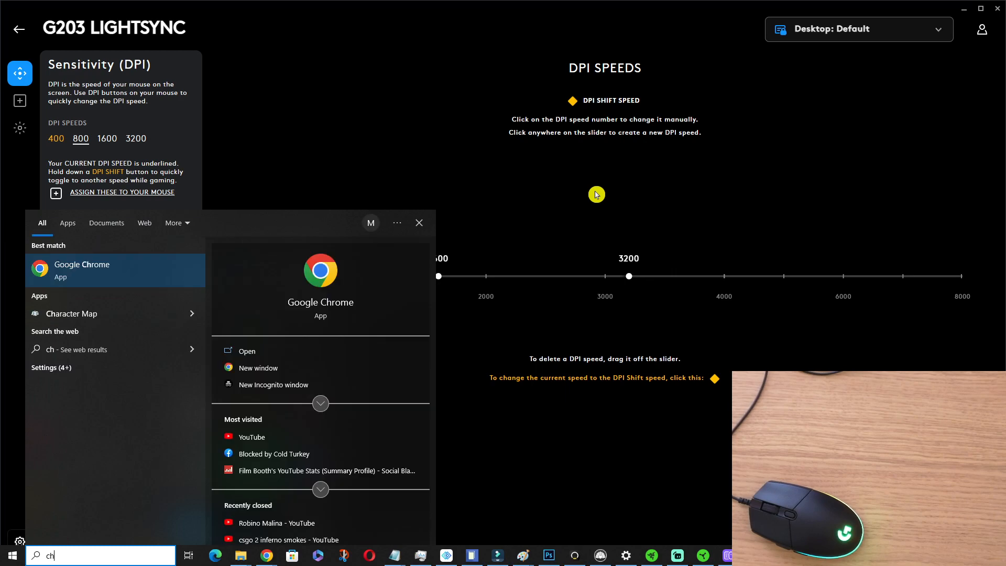
# Search 'logitech g hub download' in Chrome and open the official logitechg.com G HUB page.
pyautogui.click(81, 269)
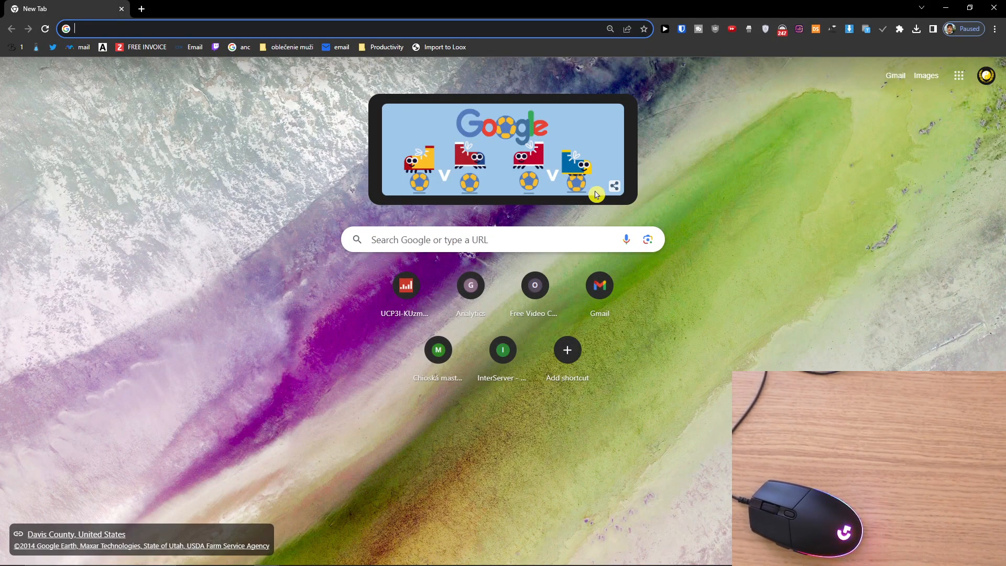
pyautogui.write('liquipedia.net/starcraft2/Main_Page')
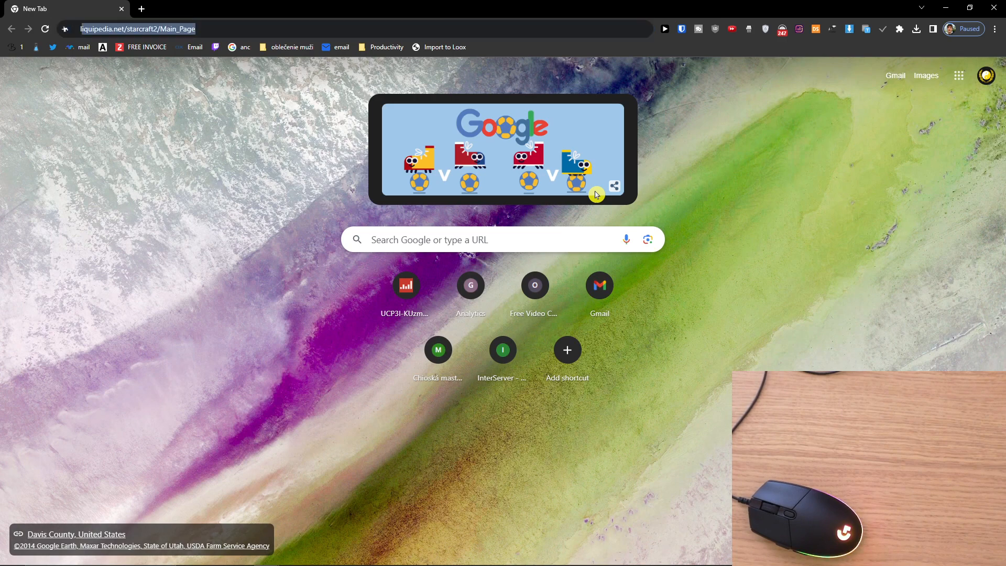
pyautogui.write('logitech g hub download windows')
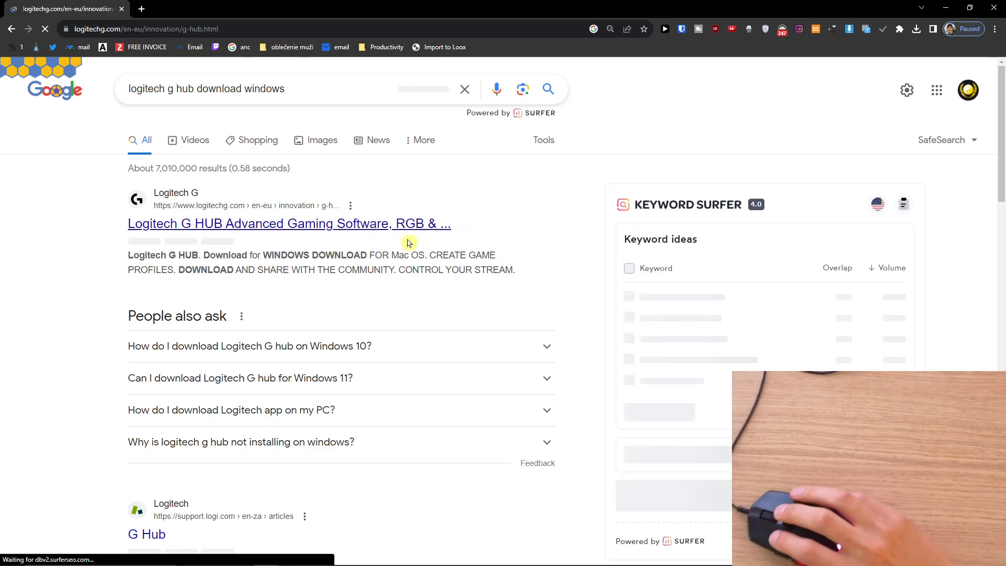
pyautogui.click(289, 224)
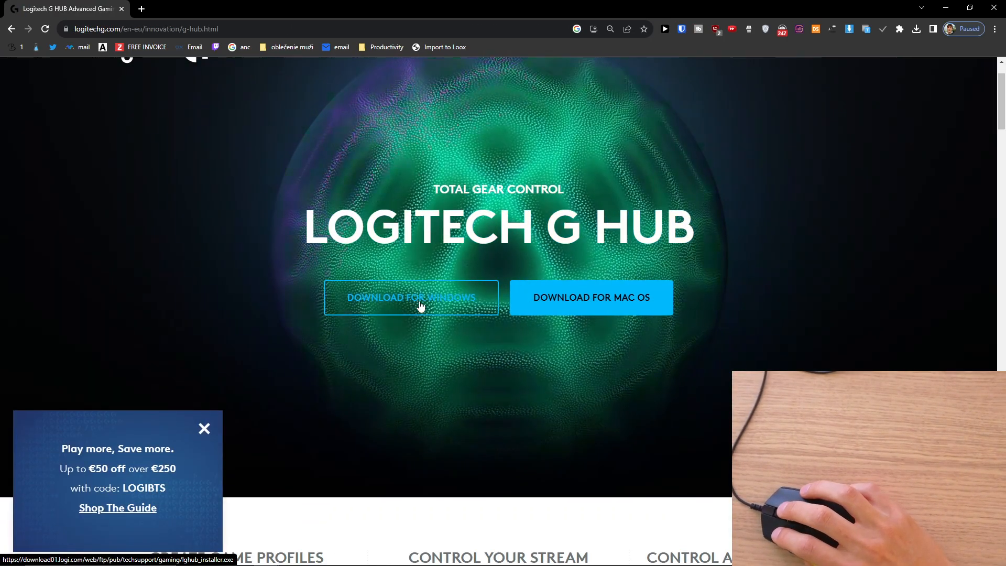